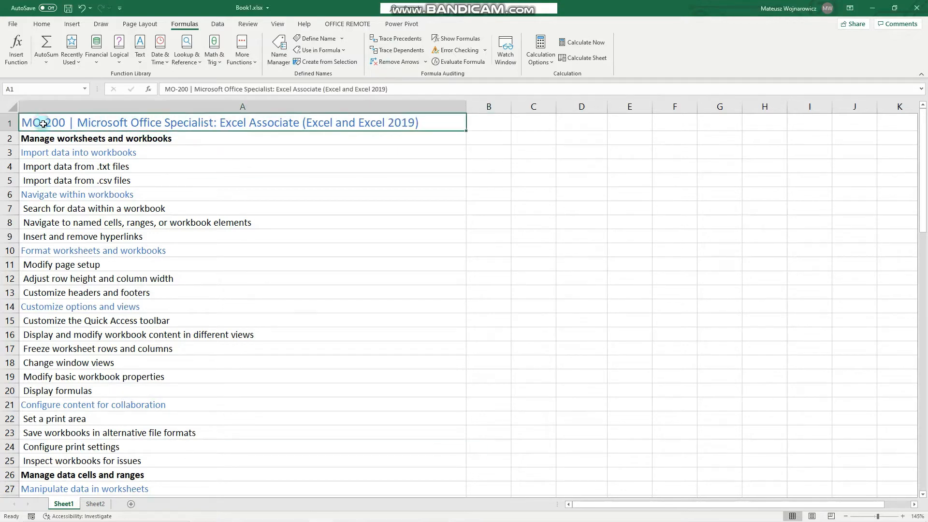
Scroll Sheet1 down to the 'Insert relative, absolute, and mixed references' topic at row 62.
scroll(down, 3)
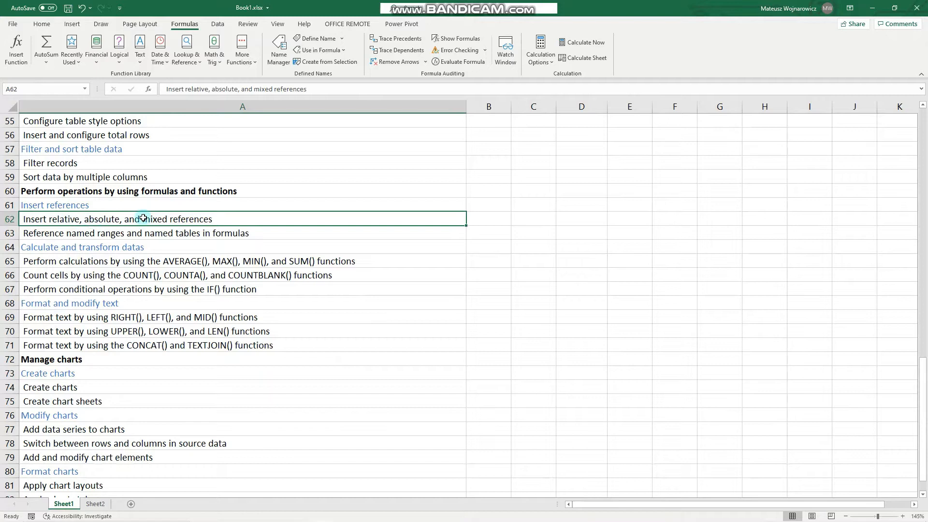
mouse_move(195, 220)
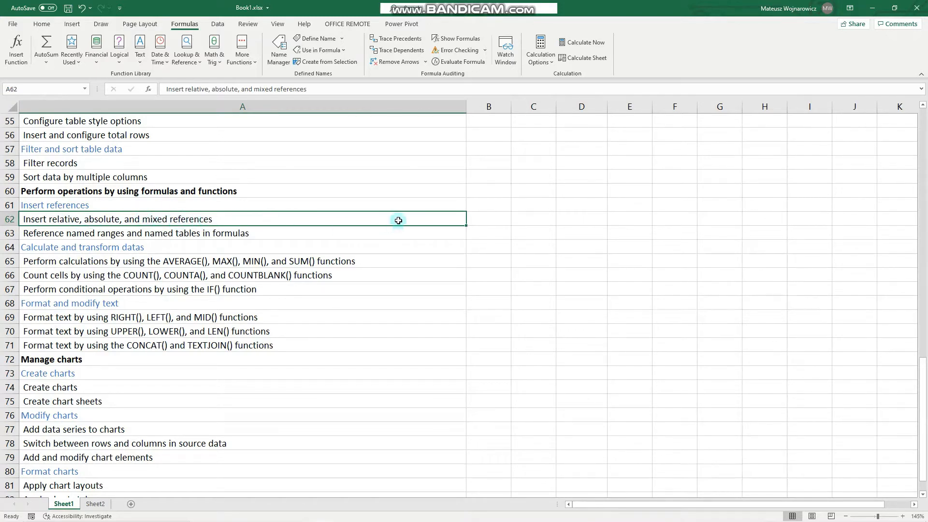
mouse_move(394, 206)
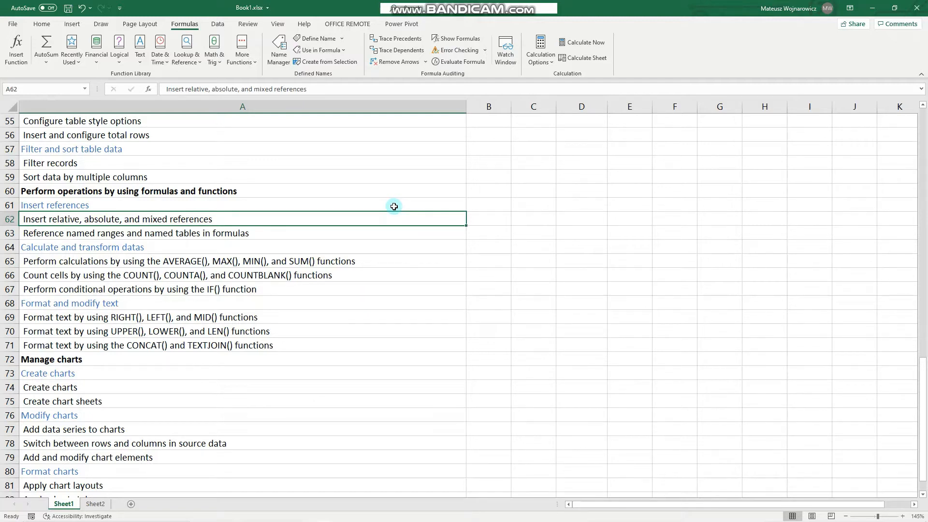
mouse_move(157, 221)
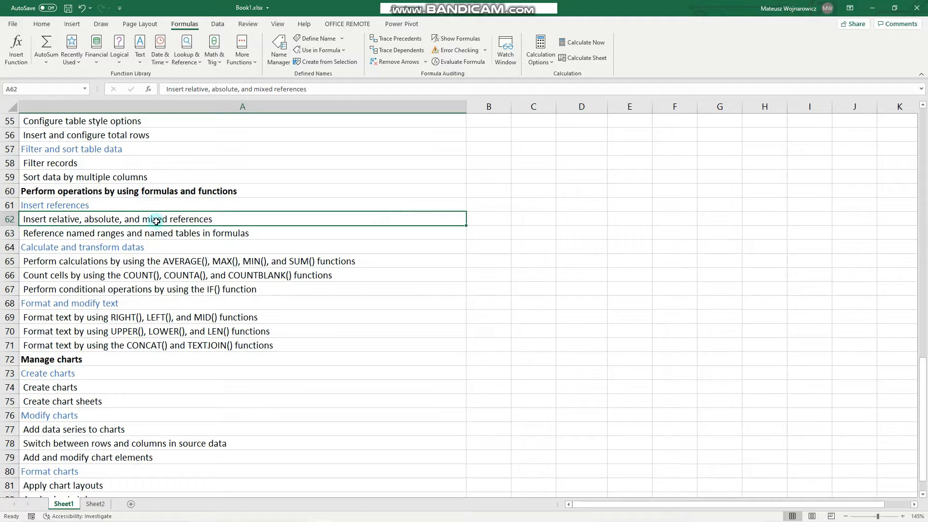
mouse_move(79, 205)
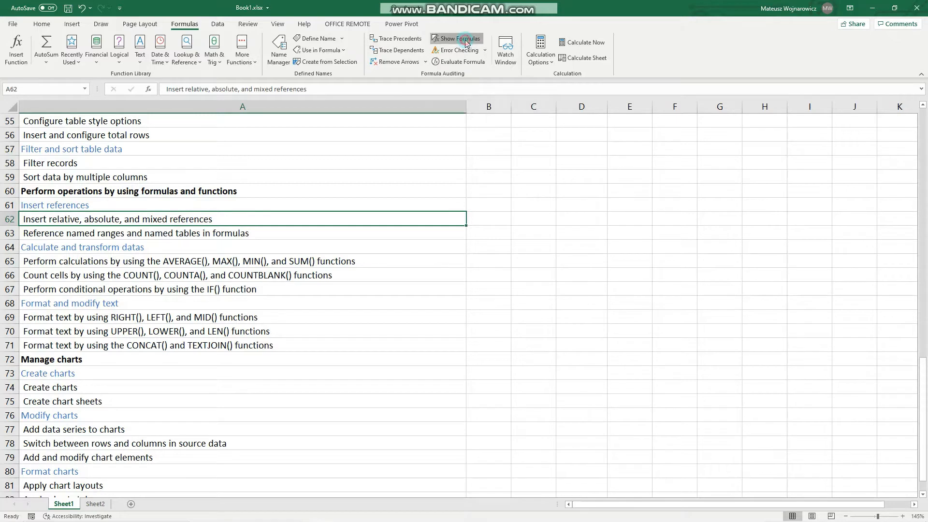
Show formulas, enter =B58 in C58, then fill it down to C63 and across to E58.
click(456, 37)
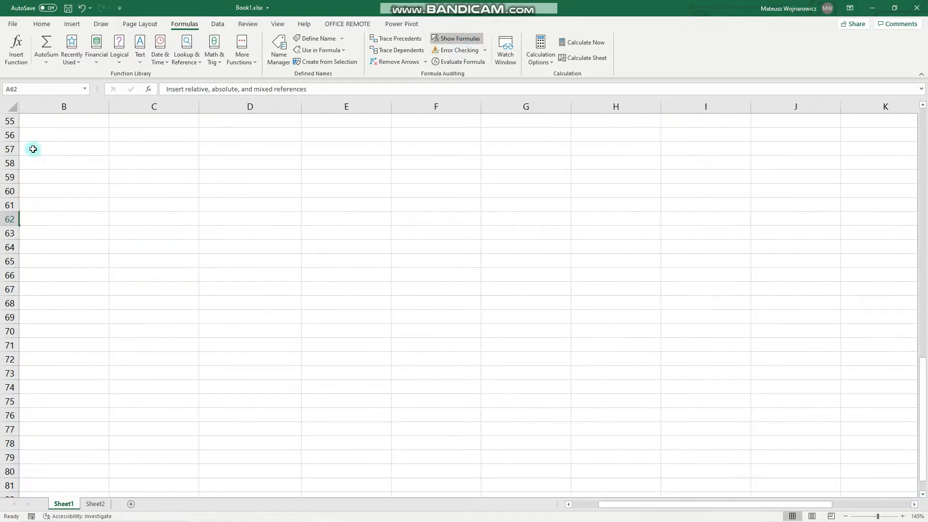
click(153, 163)
text(=)
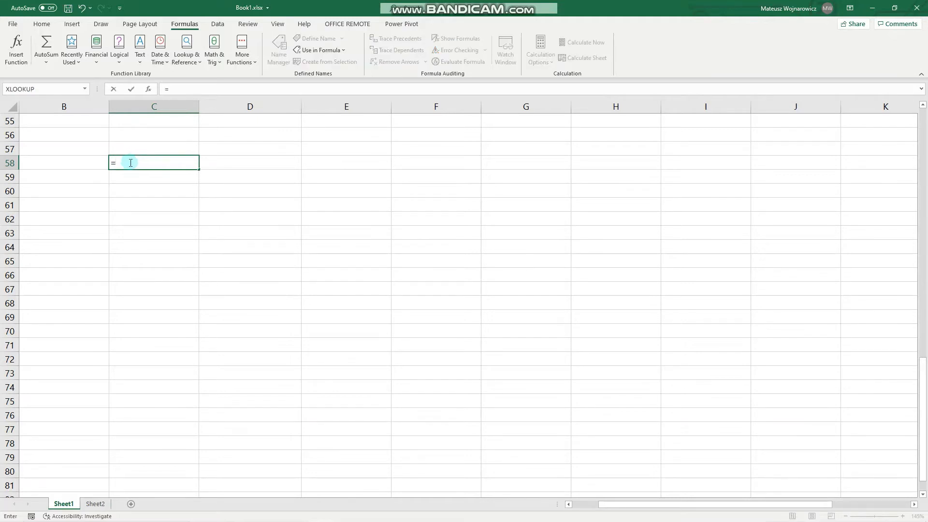
click(63, 163)
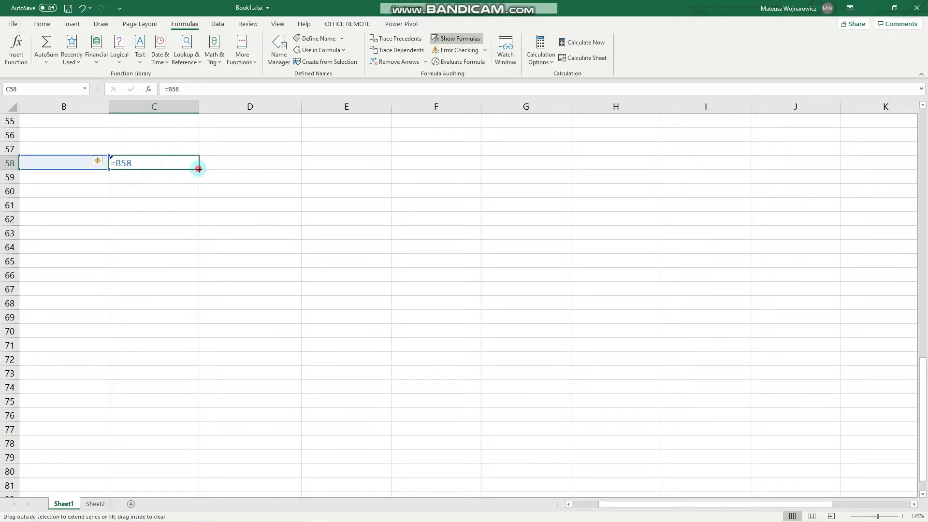
drag(198, 170, 194, 240)
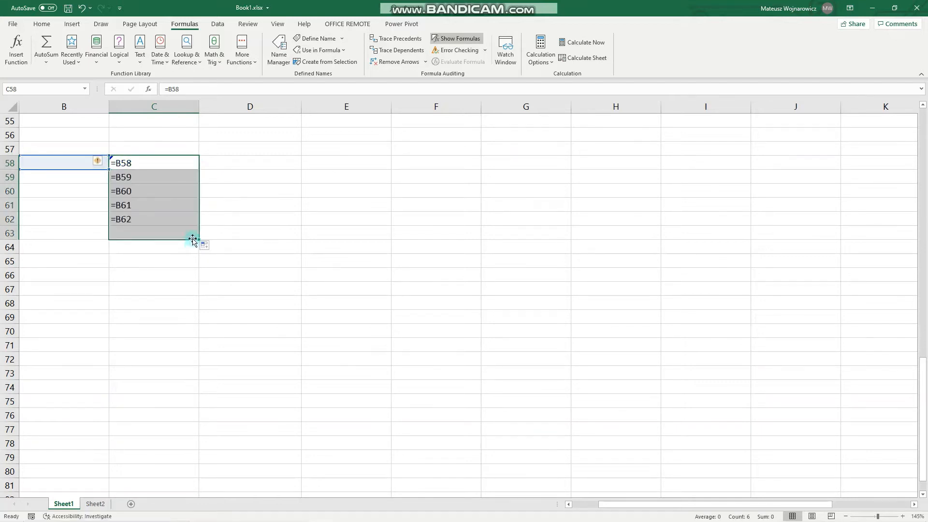
drag(192, 238, 193, 233)
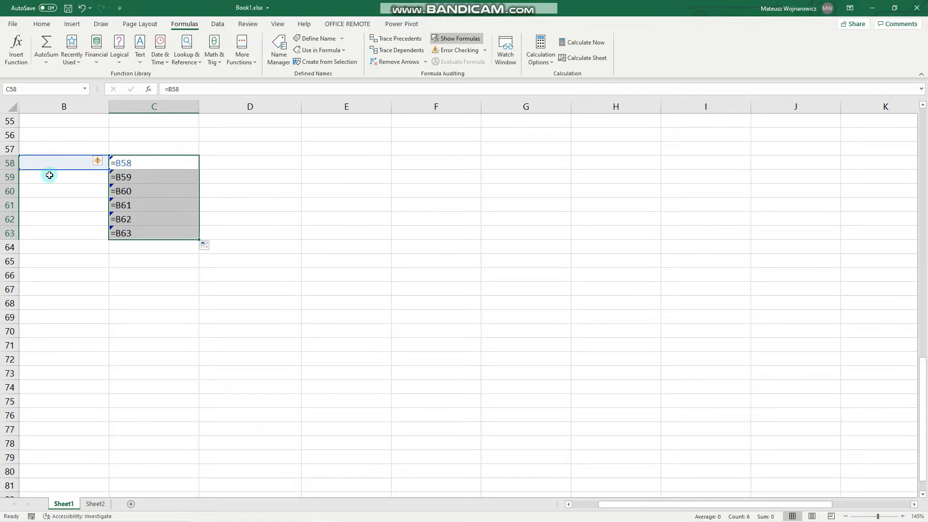
mouse_move(146, 179)
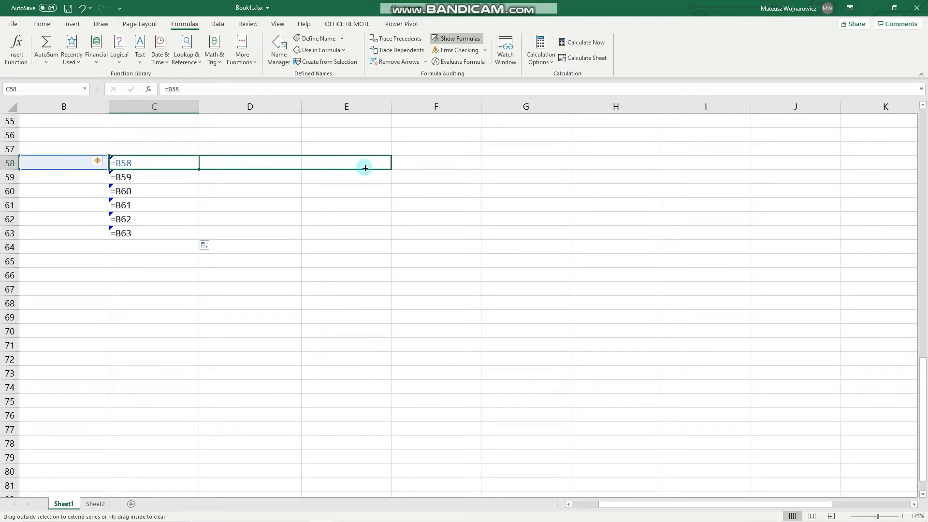
drag(364, 169, 352, 163)
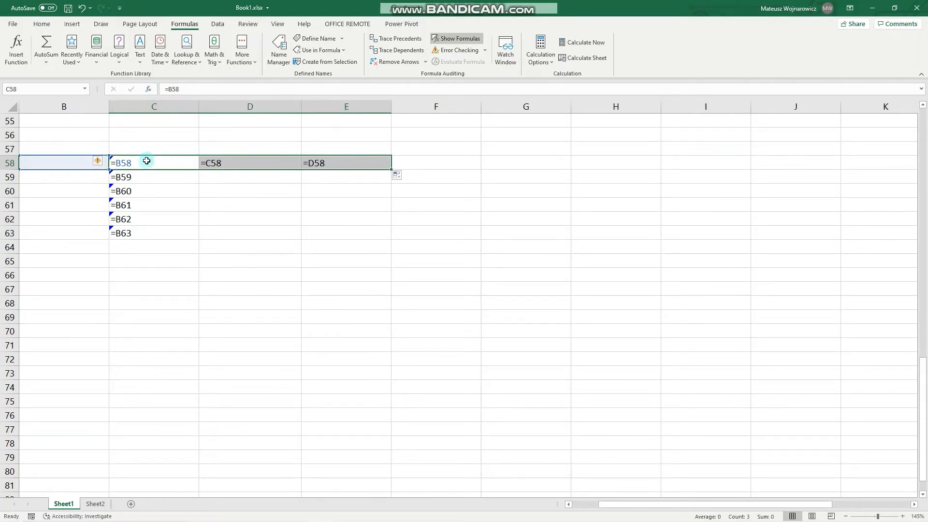
mouse_move(302, 163)
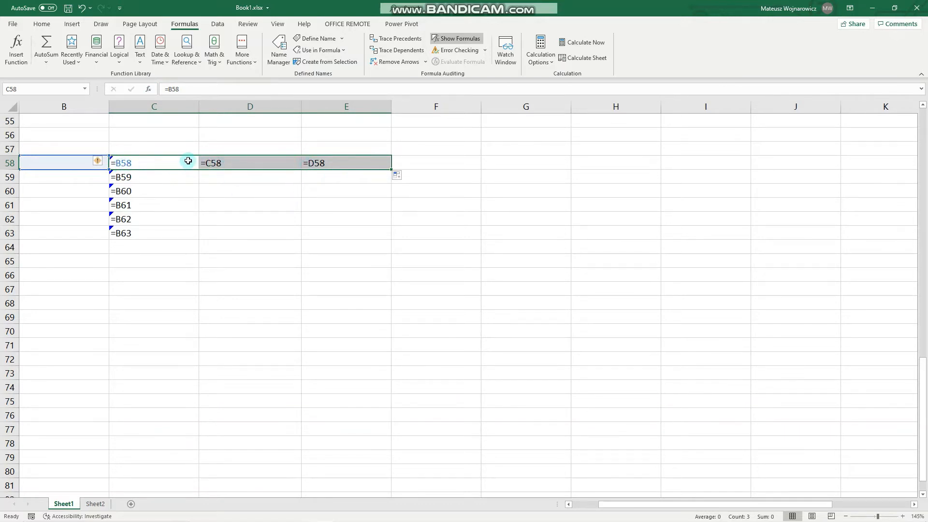
mouse_move(156, 165)
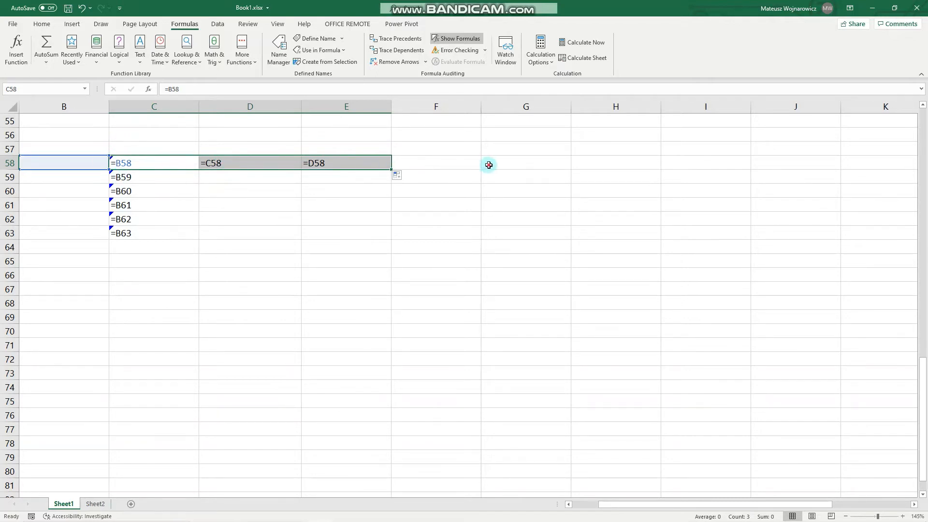
Enter the absolute formula =$F$58 in G58, using F4 to lock the reference.
click(525, 163)
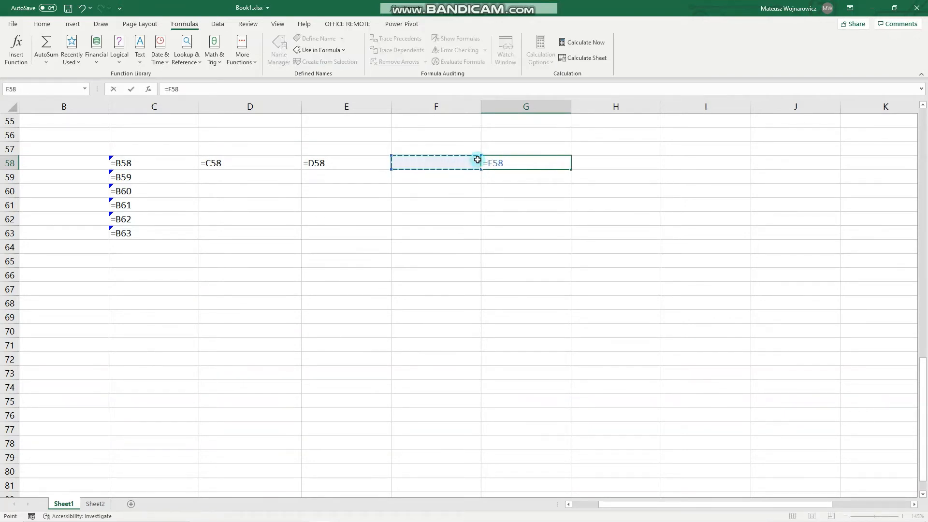
mouse_move(457, 151)
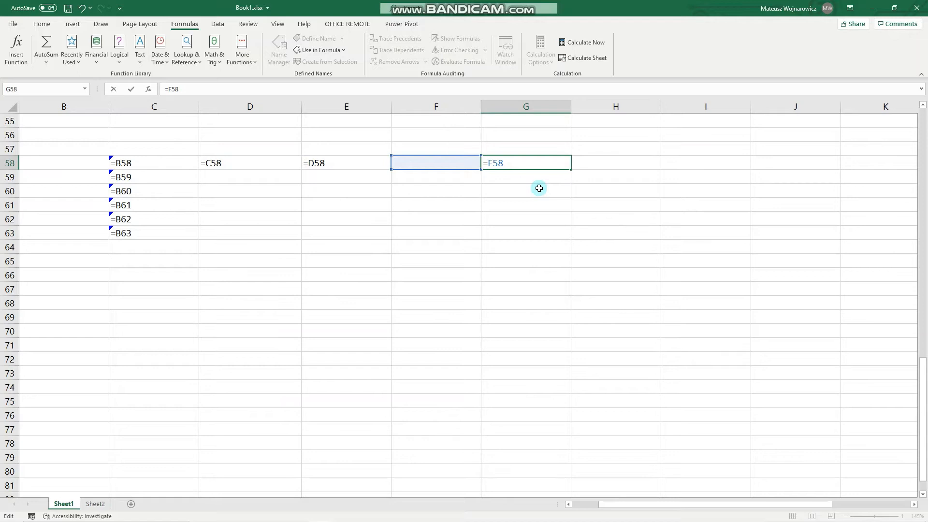
key(f4)
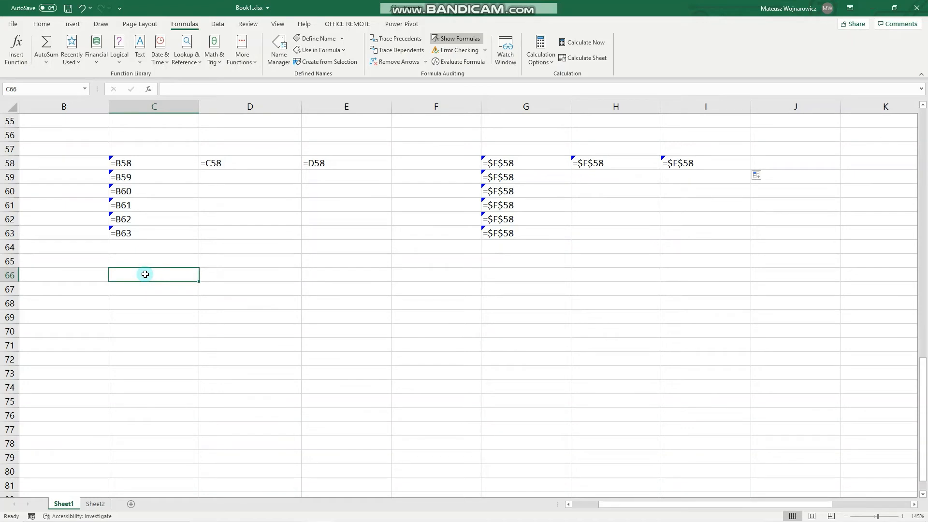
mouse_move(148, 267)
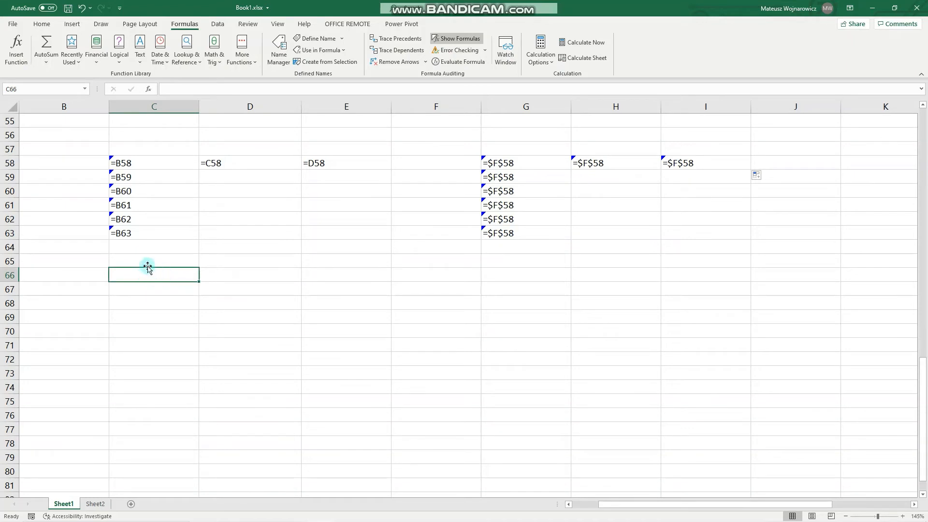
mouse_move(119, 142)
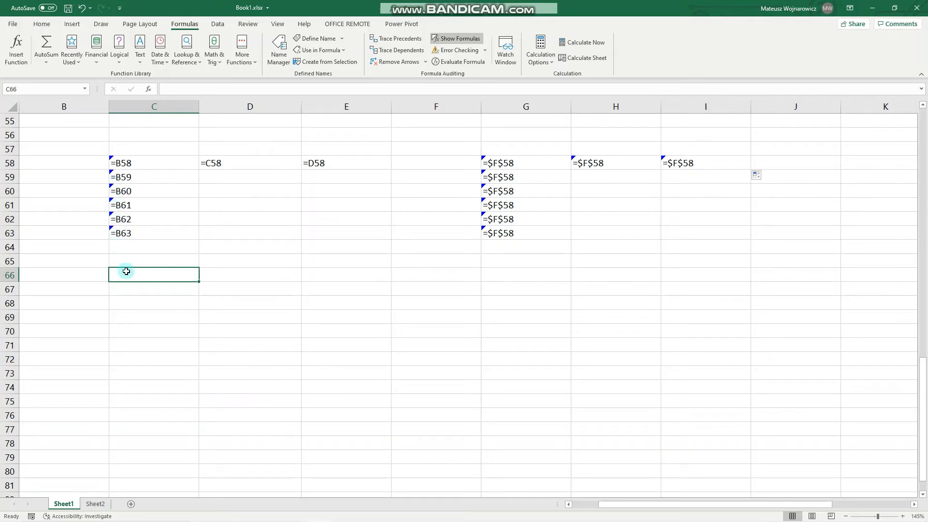
mouse_move(135, 271)
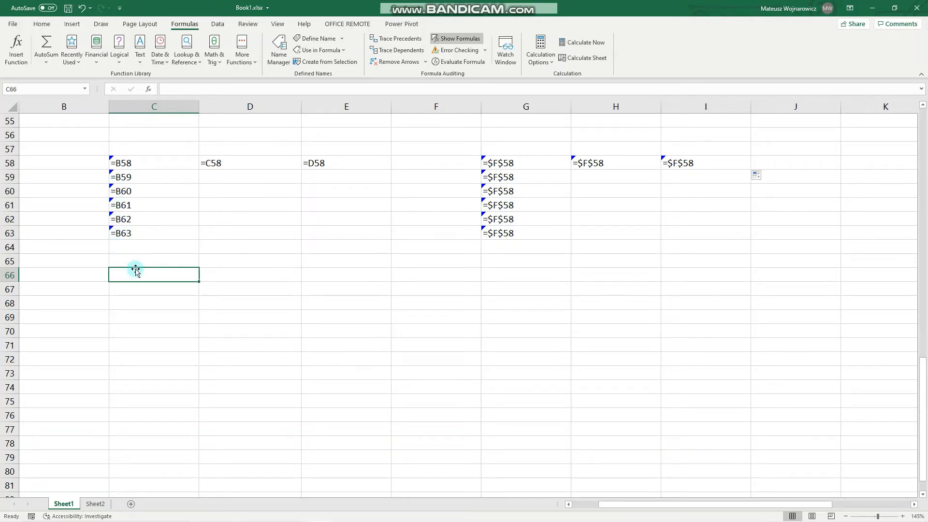
Lock C66's formula as =$B66 and fill it down to C72 and across to E66.
text(=B$66)
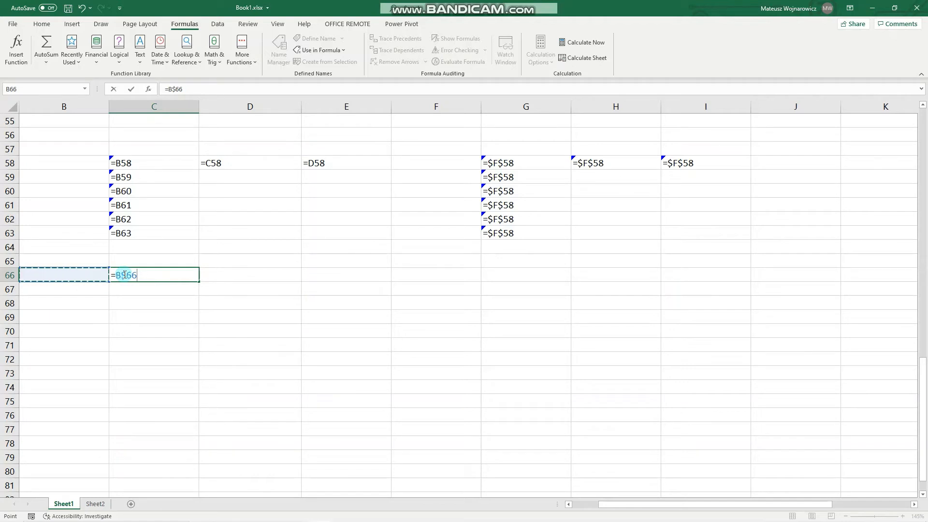
key(f4)
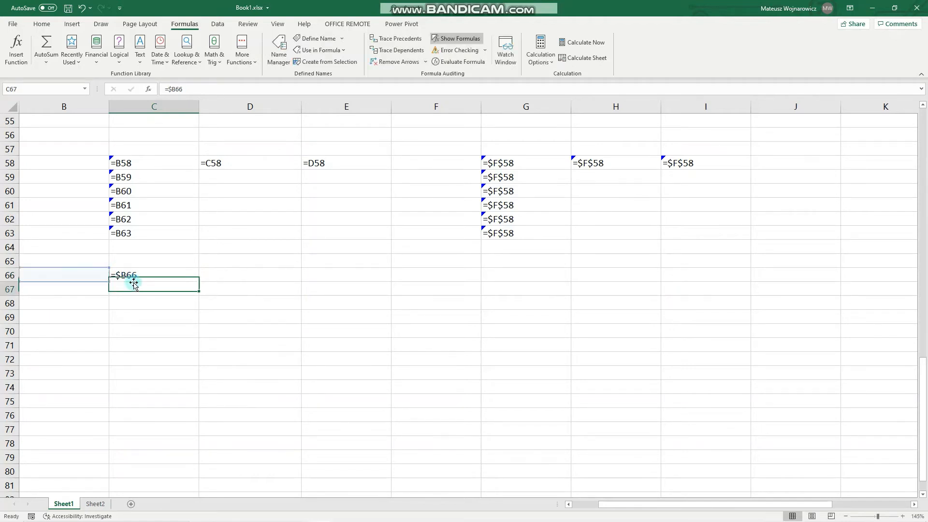
click(154, 274)
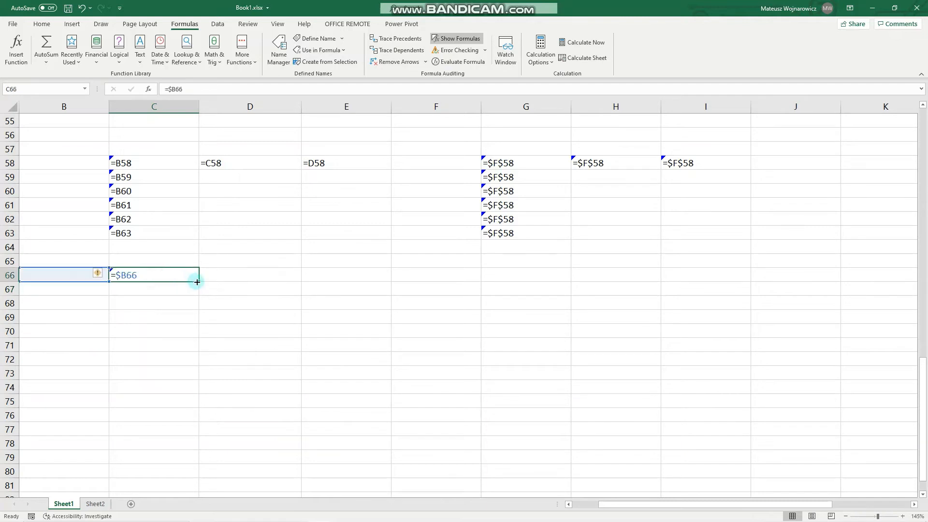
drag(197, 282, 188, 367)
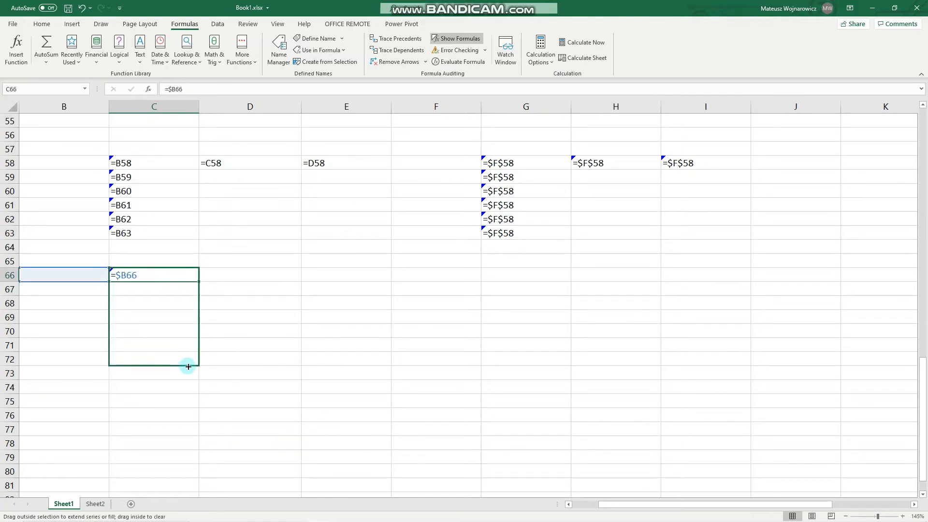
drag(188, 366, 188, 359)
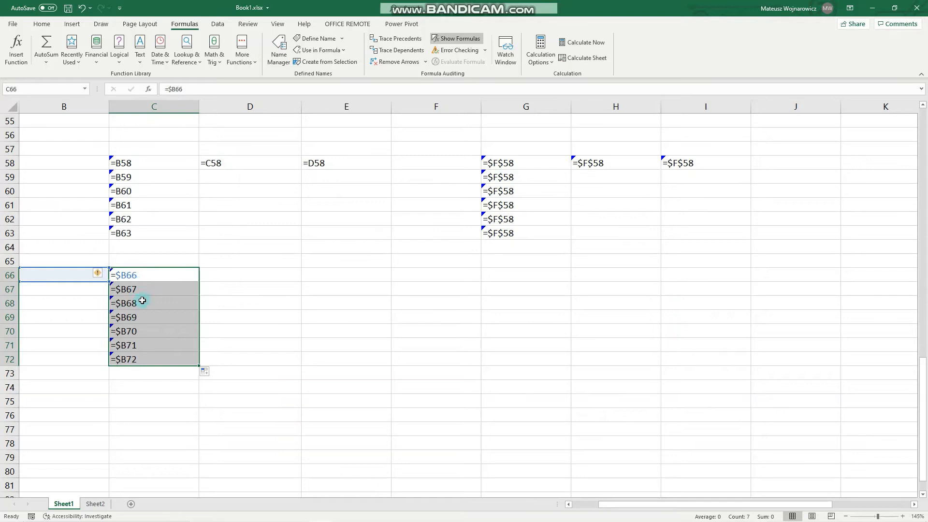
mouse_move(140, 337)
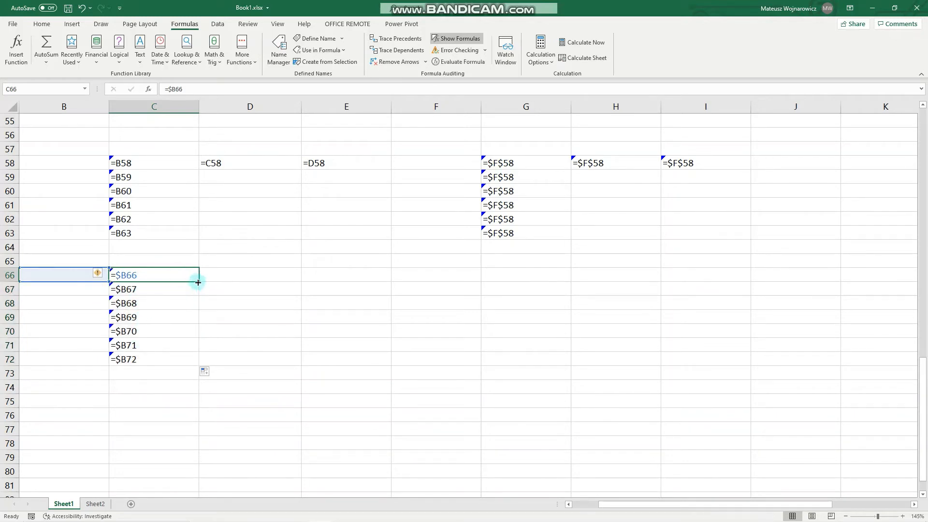
drag(199, 283, 355, 279)
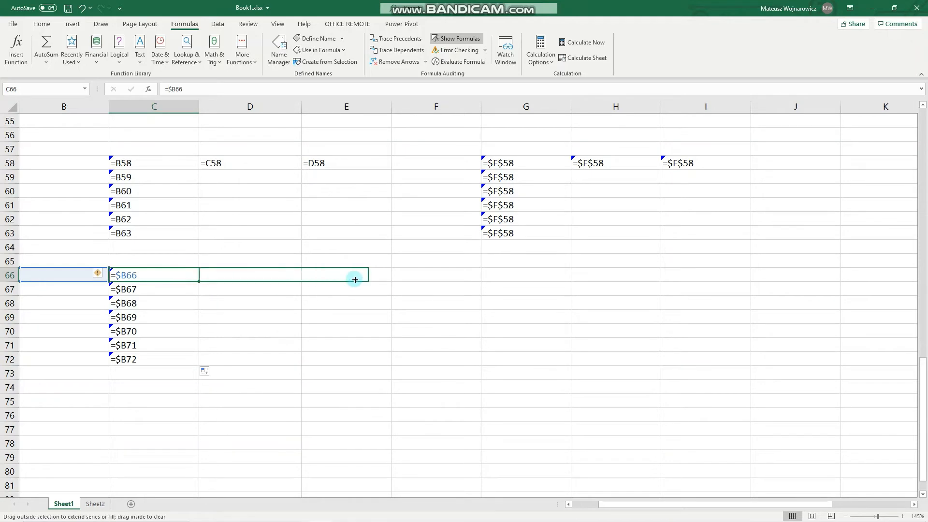
drag(355, 274, 390, 274)
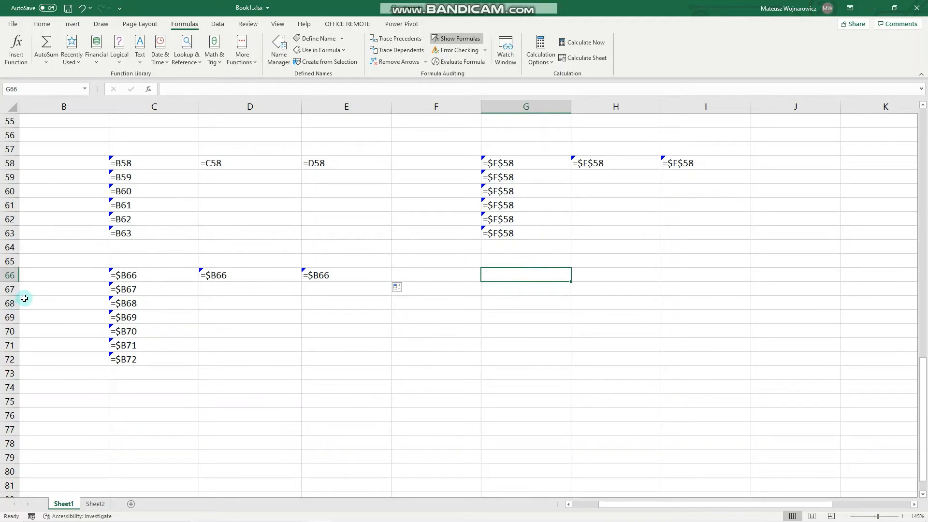
mouse_move(388, 285)
text(=F$66)
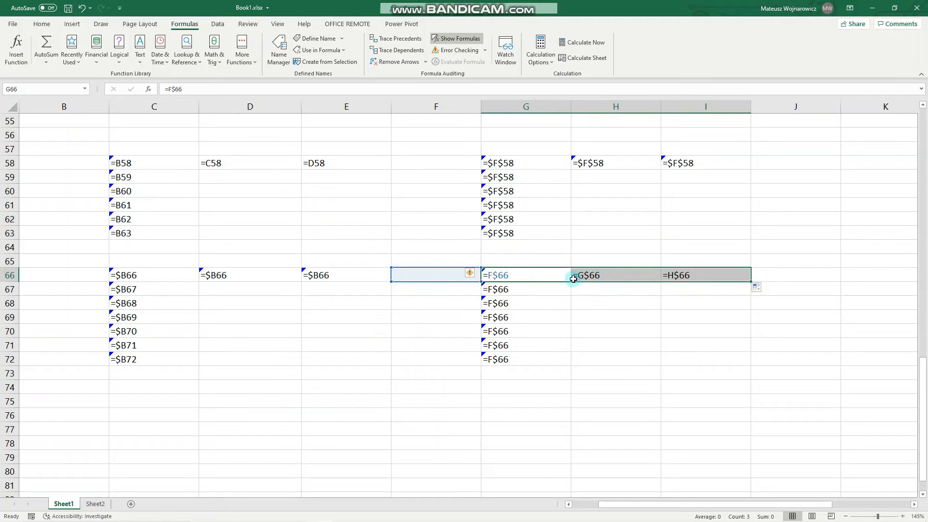
Deselect the filled =F$66 range by clicking outside it.
click(603, 344)
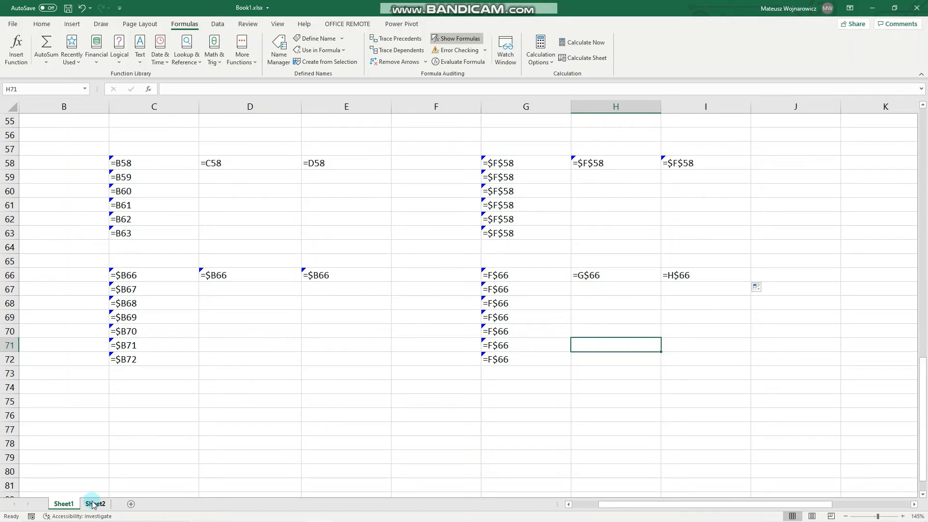
On Sheet2, enter the product formula =A2*B2 in C2.
click(95, 504)
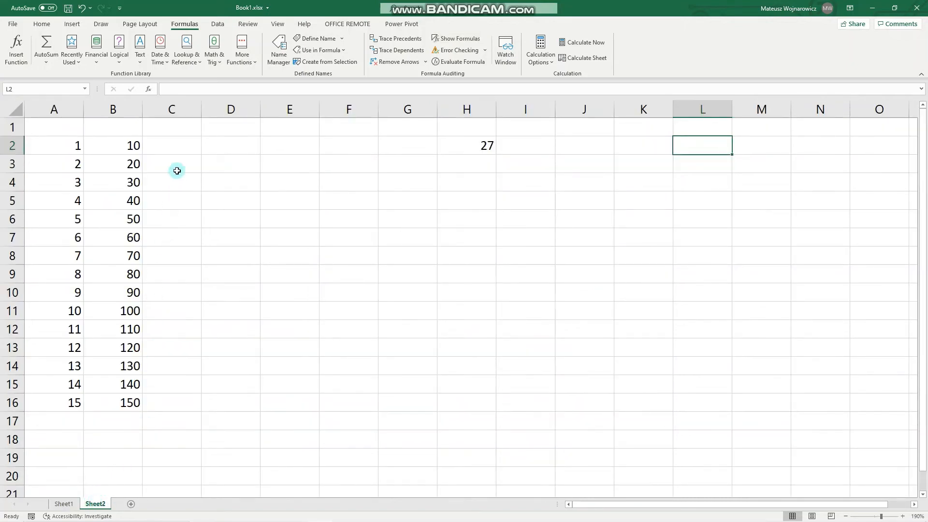
click(171, 145)
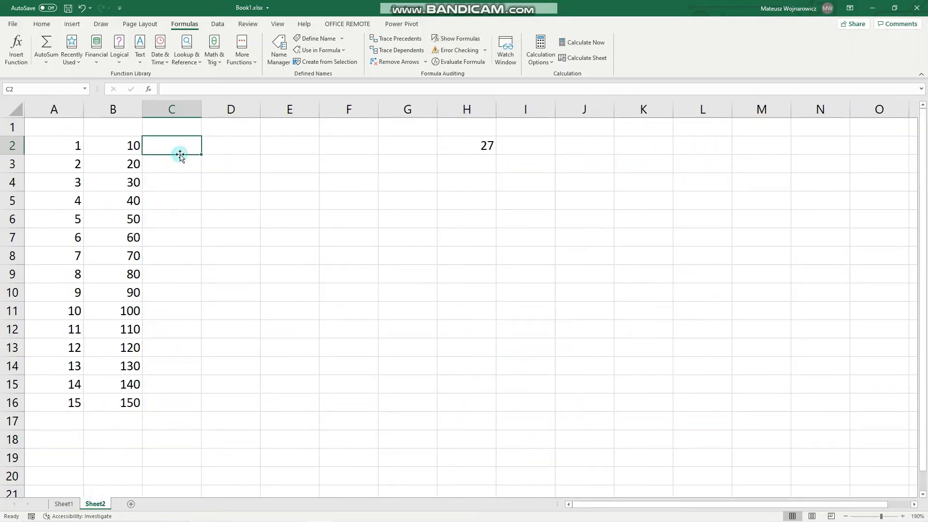
text(=)
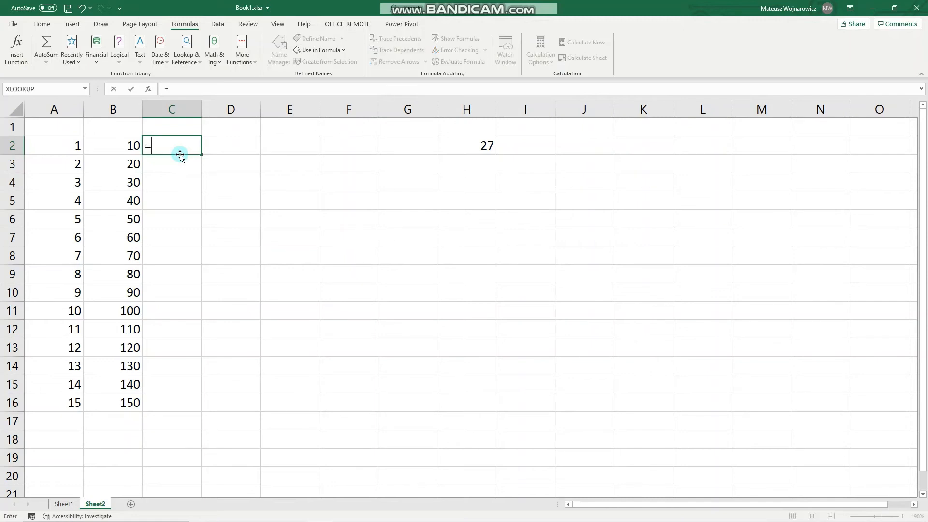
mouse_move(67, 142)
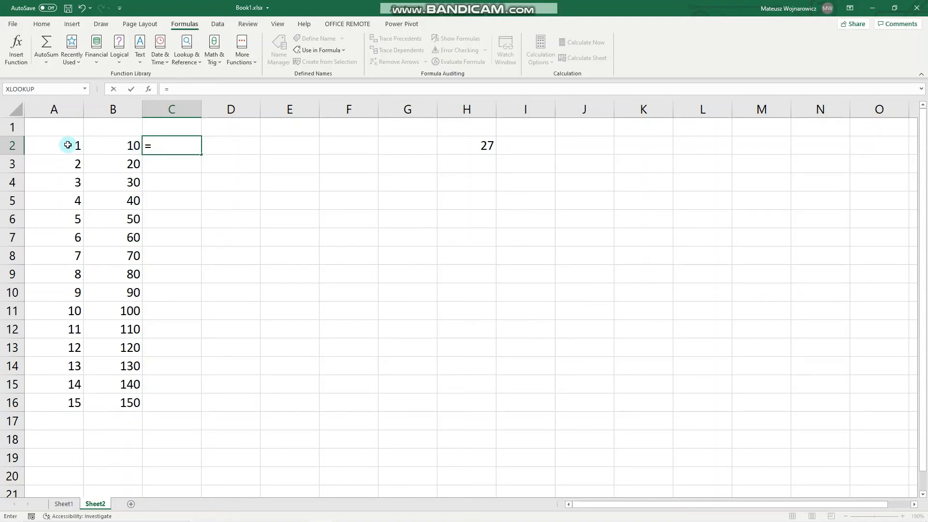
click(53, 145)
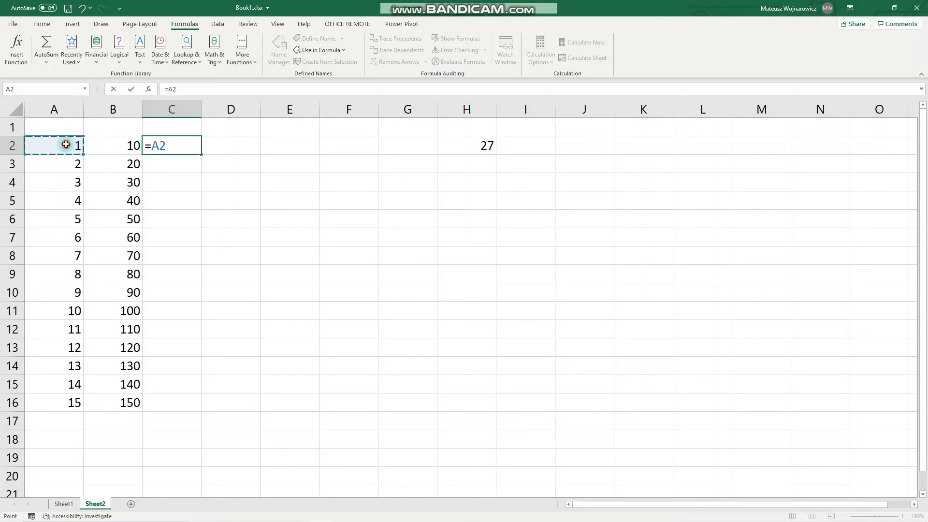
text(*)
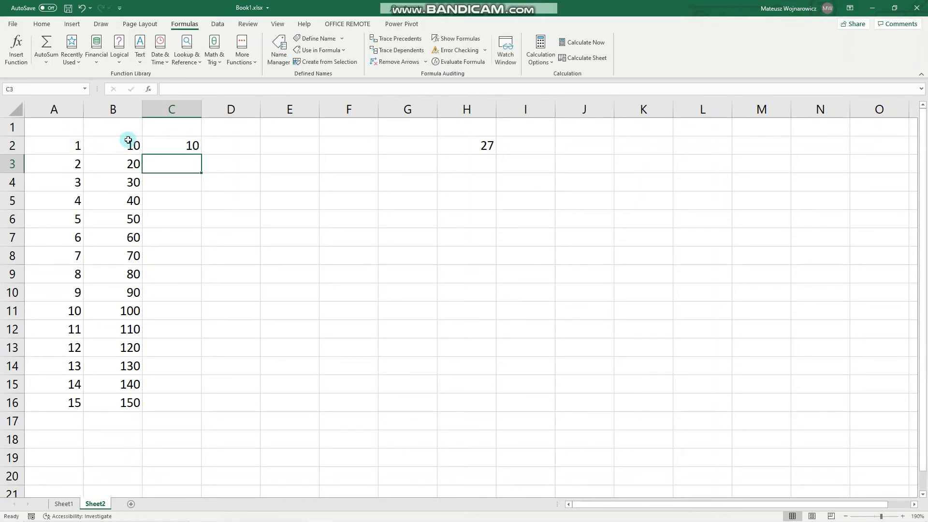
Fill the C2 product formula down to C16.
click(171, 145)
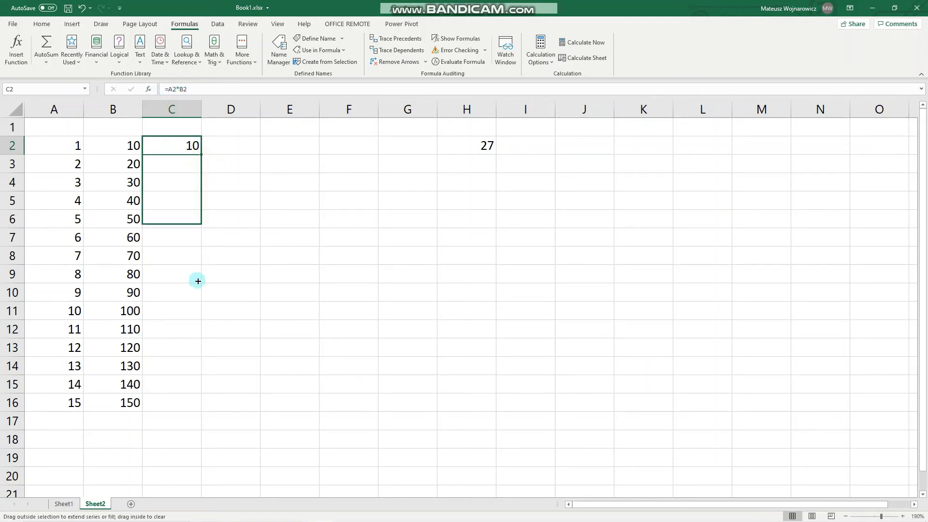
drag(198, 145, 195, 406)
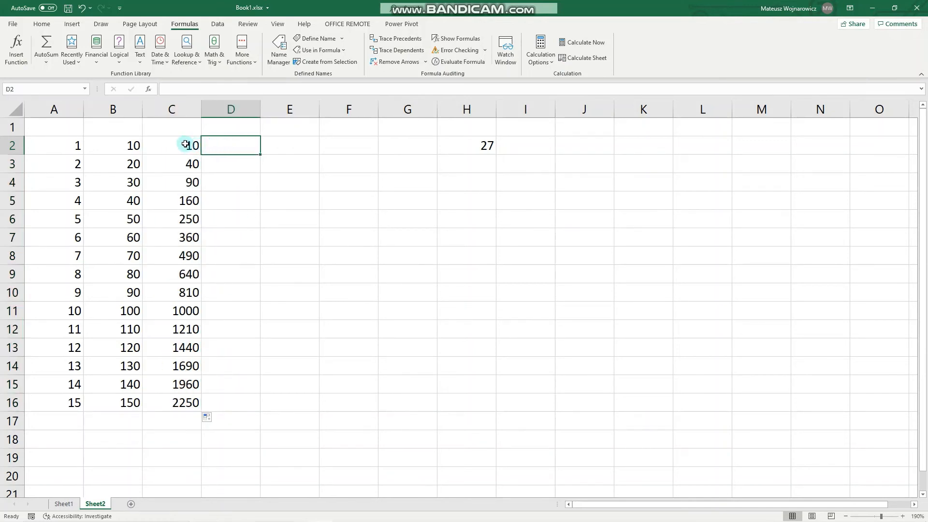
click(171, 145)
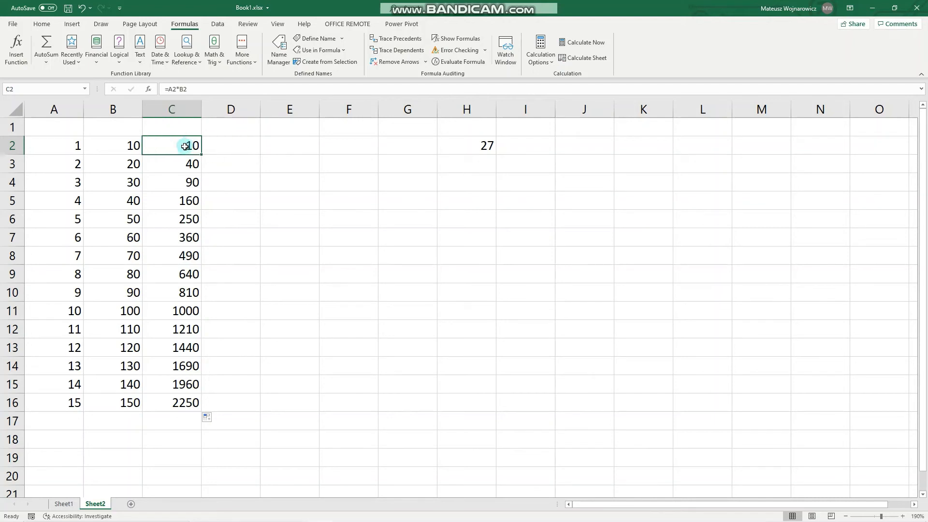
Select the C2:C16 products and choose D2 as the paste destination.
drag(171, 145, 171, 403)
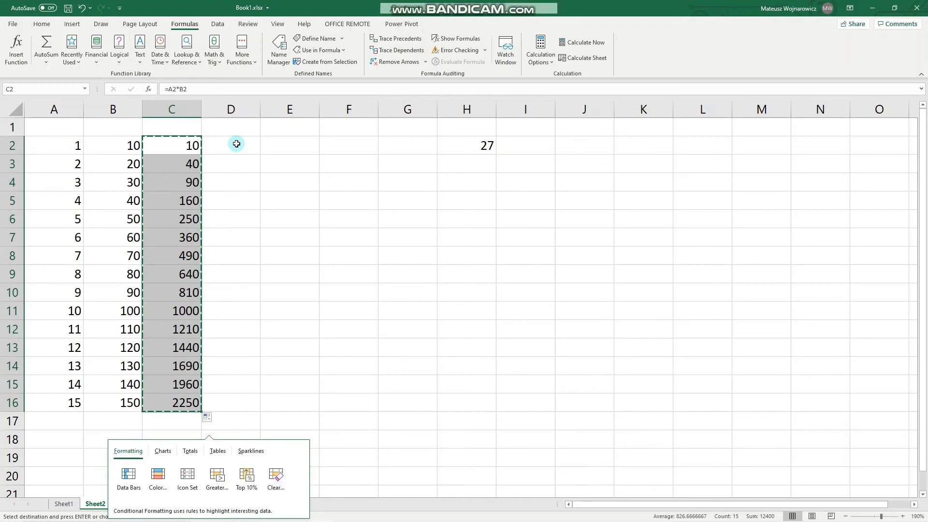
click(231, 145)
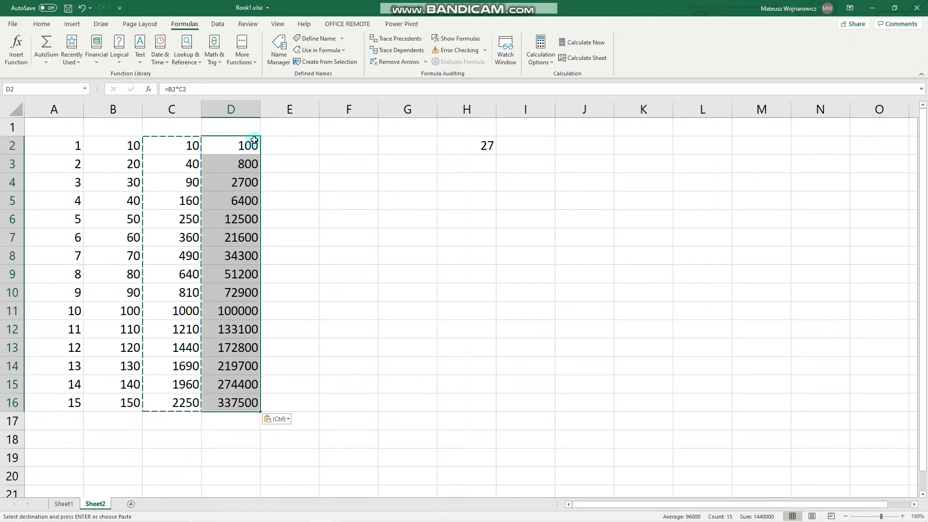
mouse_move(122, 145)
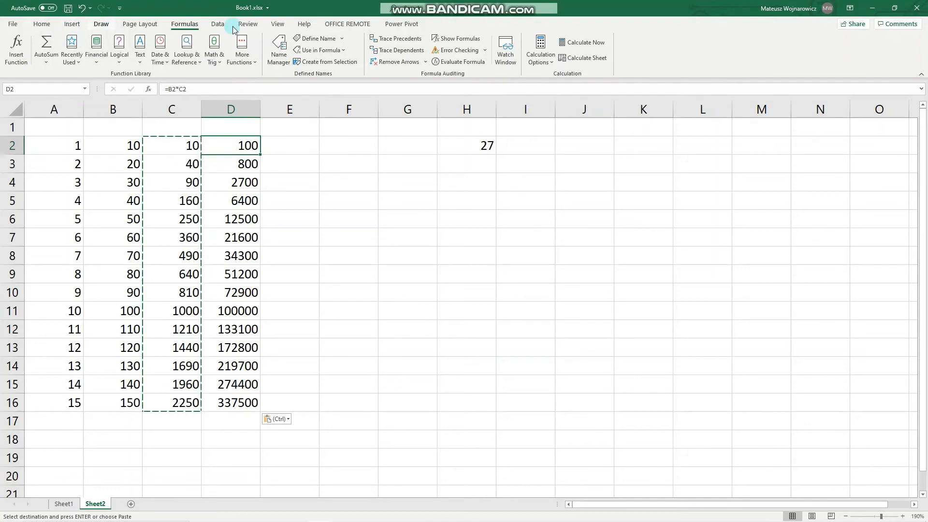
Show formulas and make D2's formula =$A$2*C2 with an absolute A2.
click(456, 38)
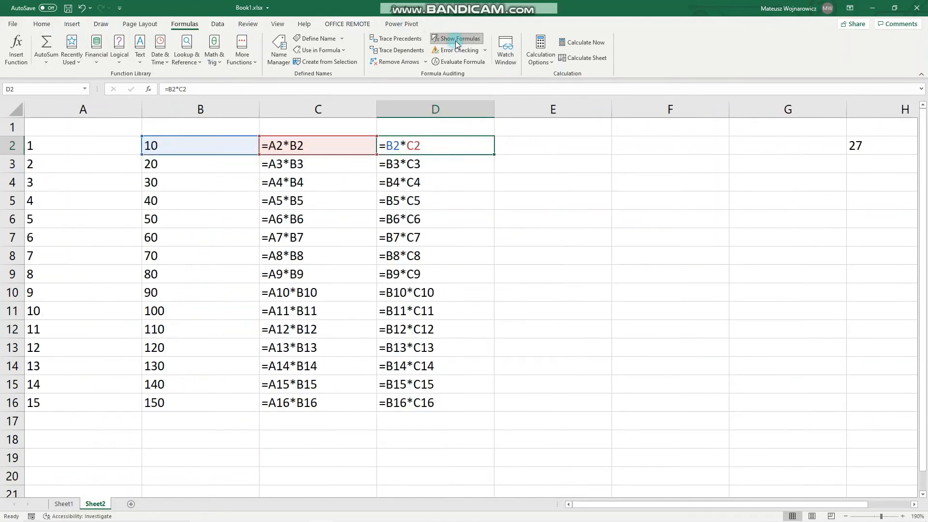
click(456, 39)
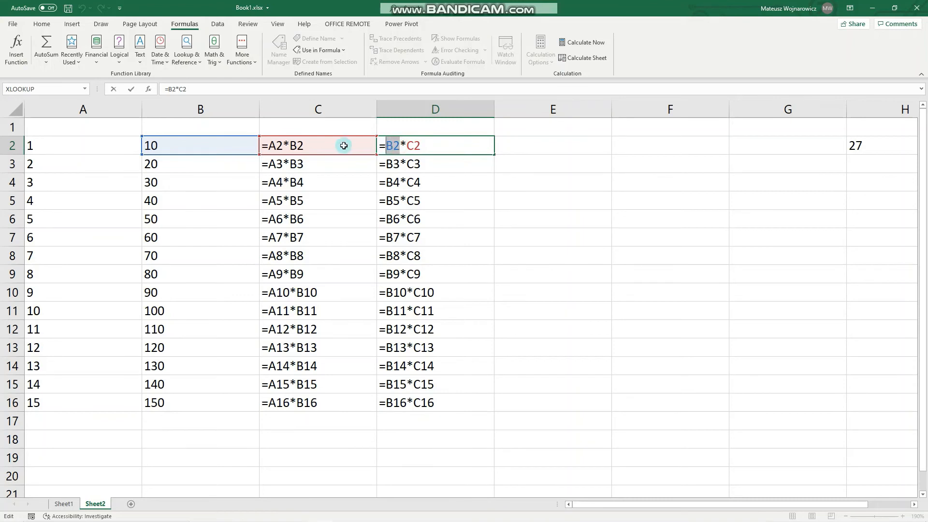
click(83, 146)
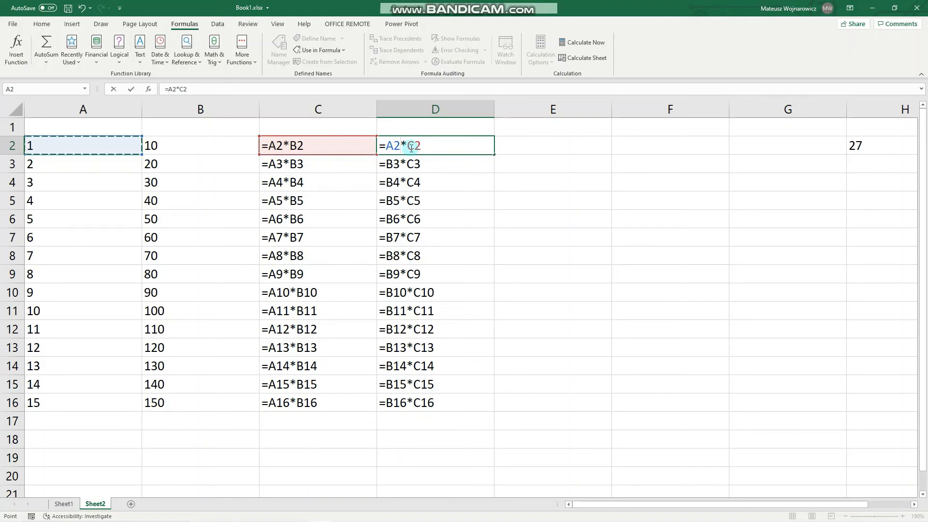
key(f4)
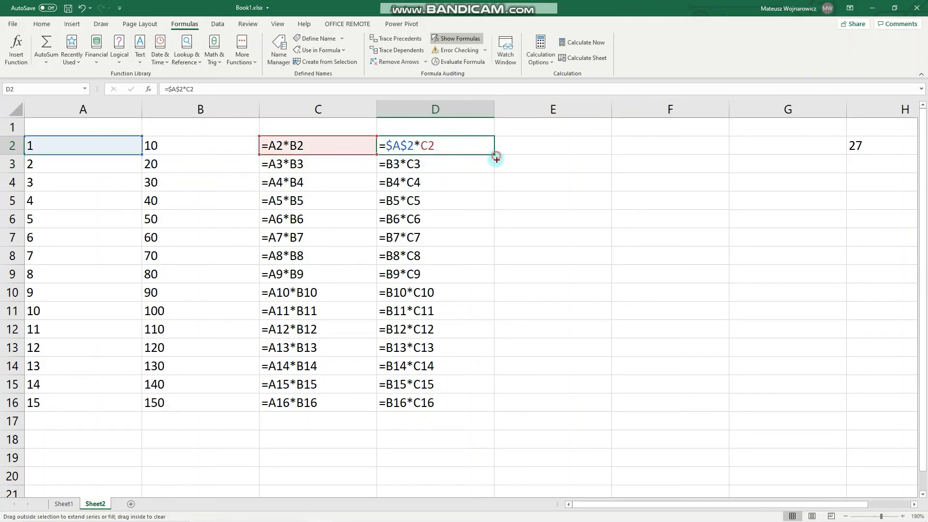
Fill =$A$2*C2 down to D16, check D3, and display results again.
drag(495, 156, 491, 407)
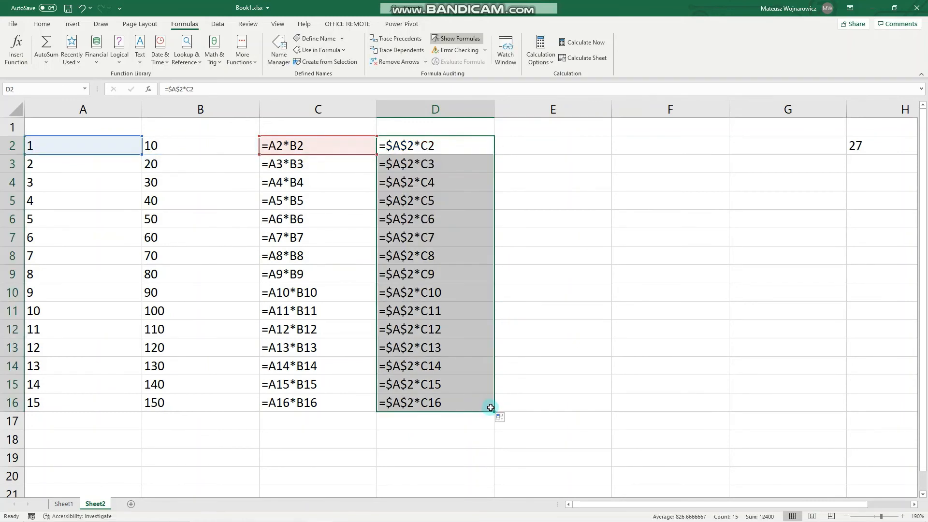
click(408, 164)
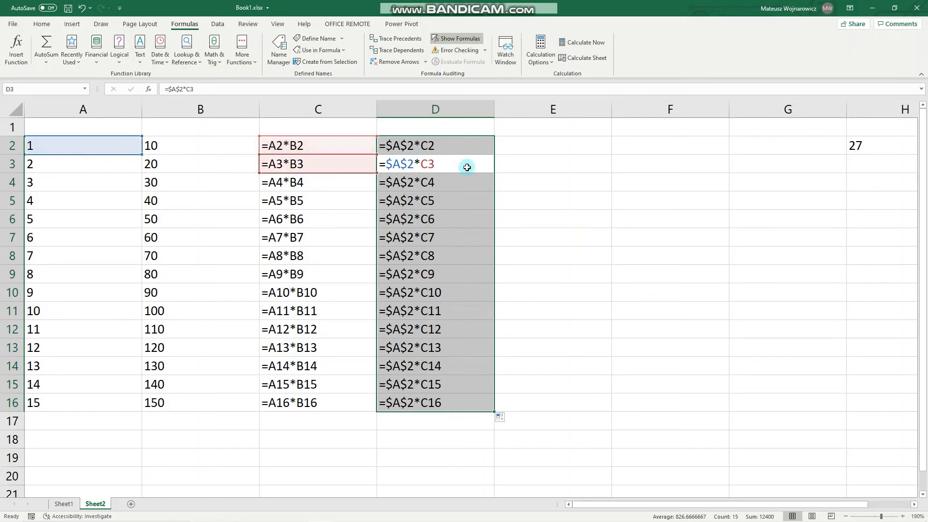
click(456, 38)
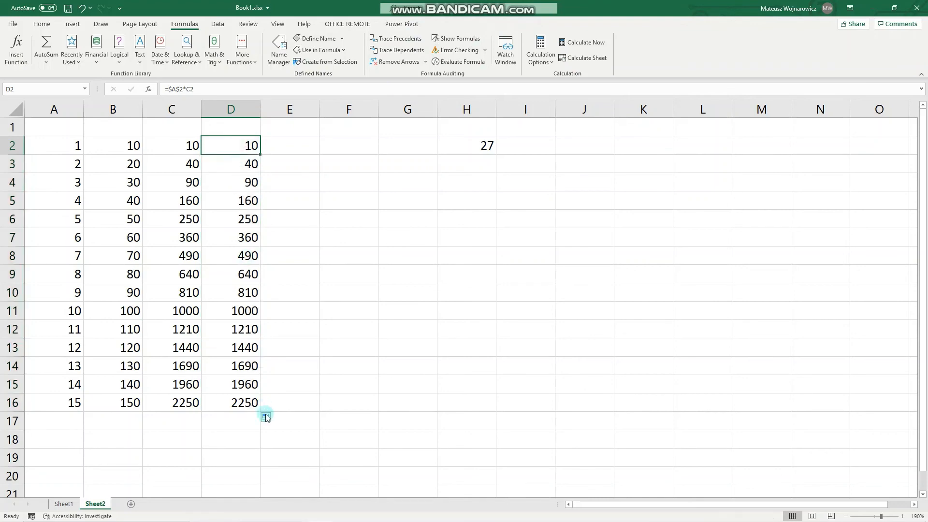
click(231, 402)
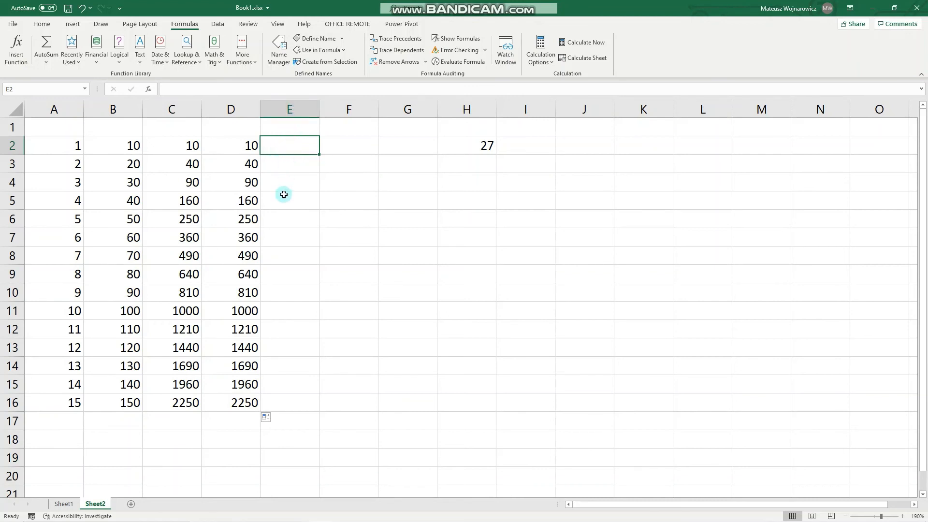
mouse_move(230, 310)
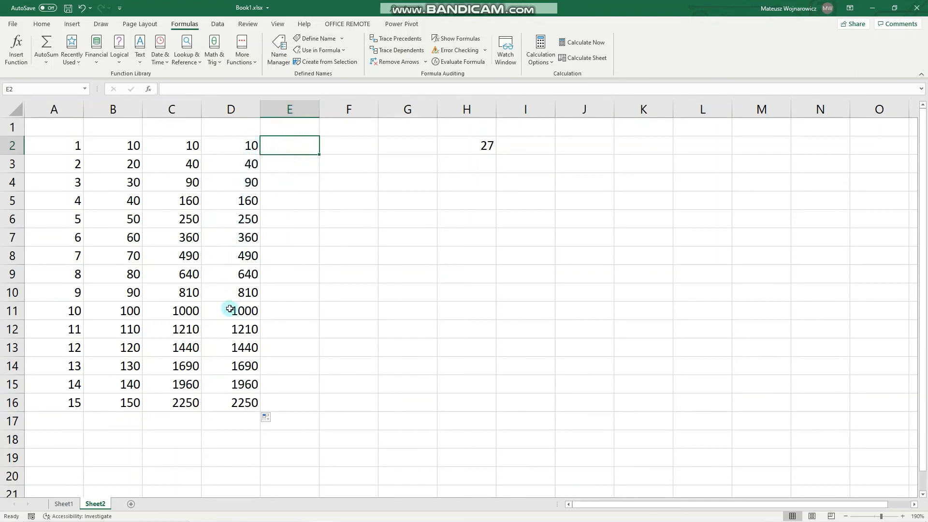
mouse_move(481, 136)
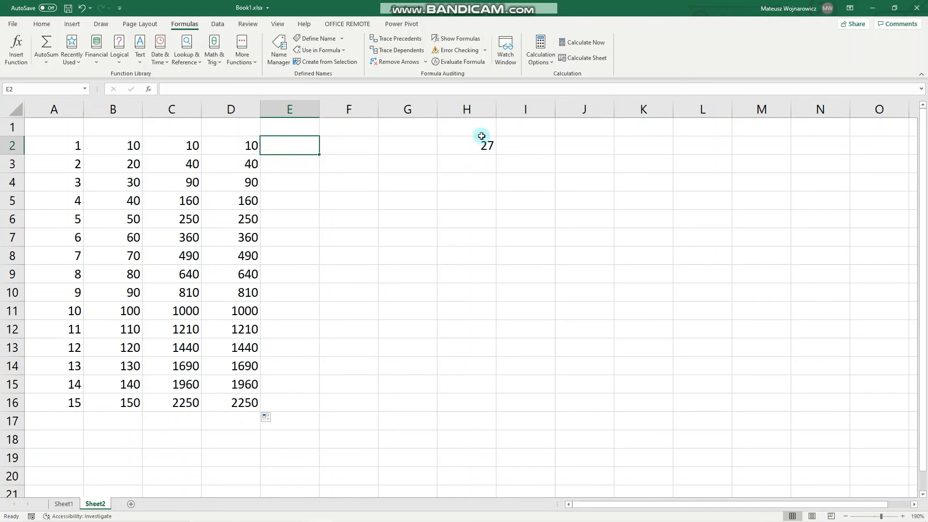
mouse_move(349, 129)
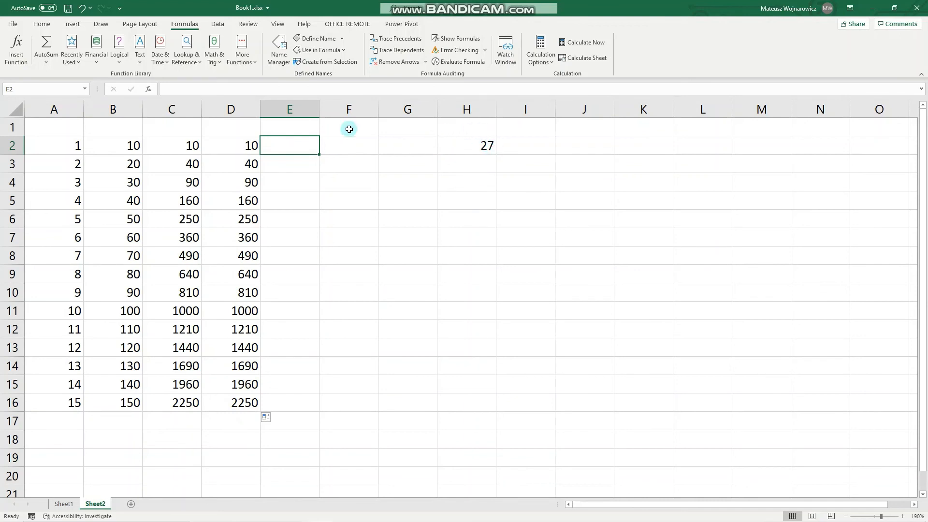
Start entering the formula =D2*H2 in E2.
text(=)
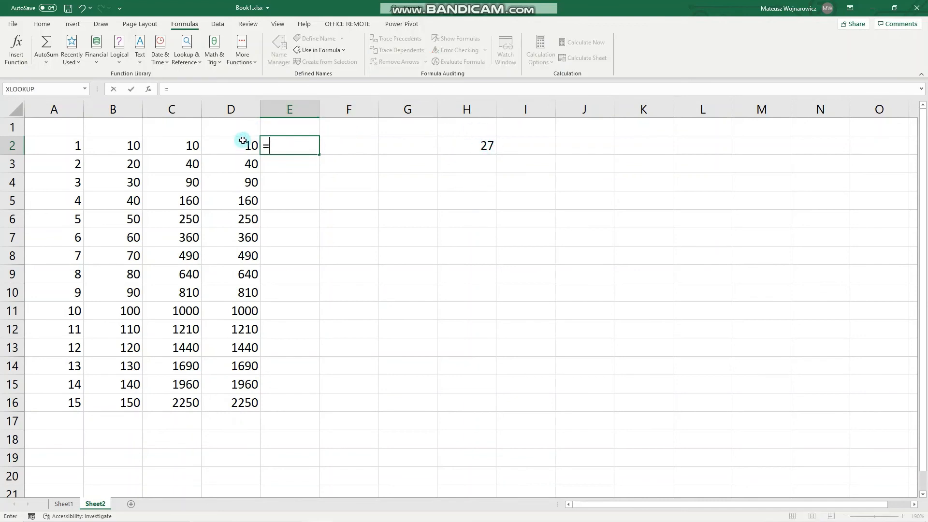
click(231, 146)
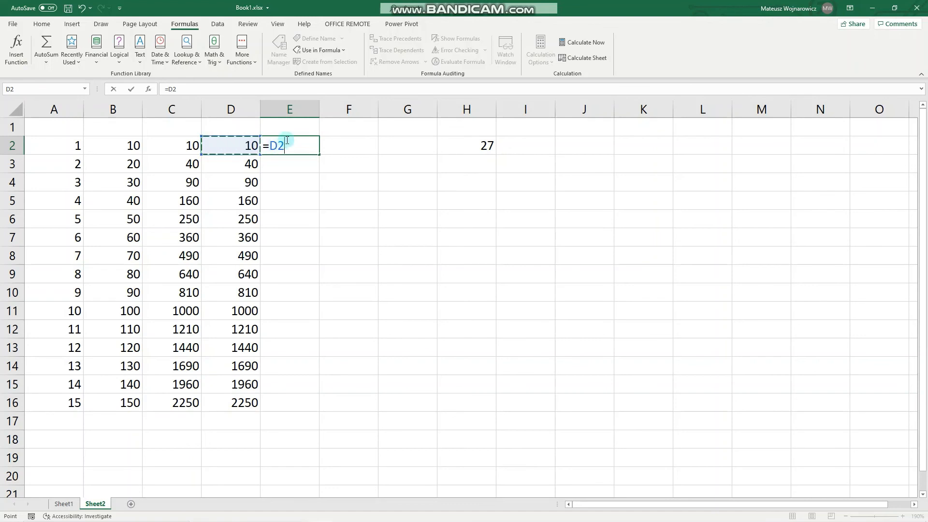
click(467, 146)
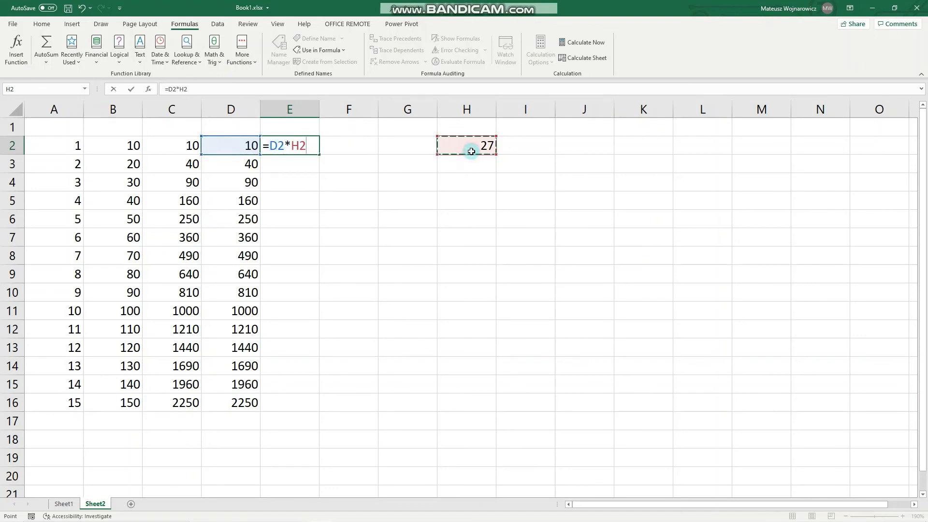
mouse_move(425, 148)
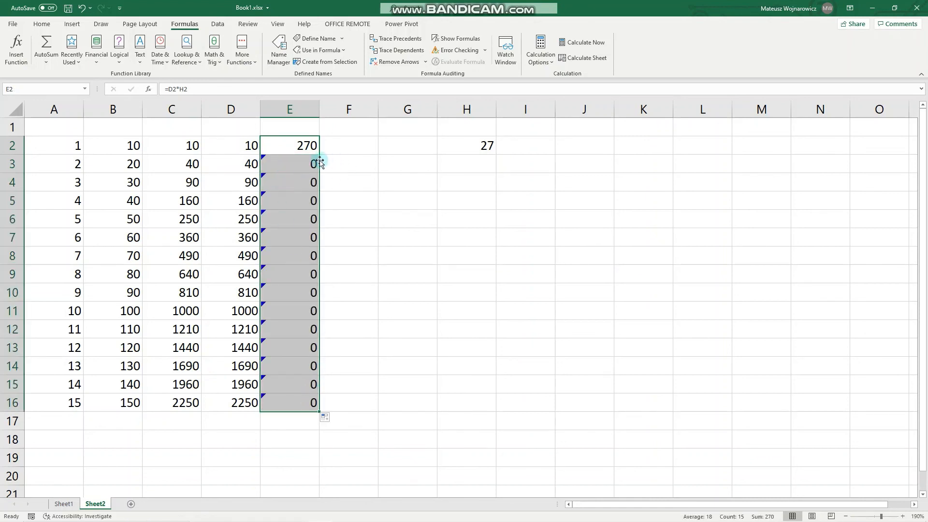
mouse_move(271, 320)
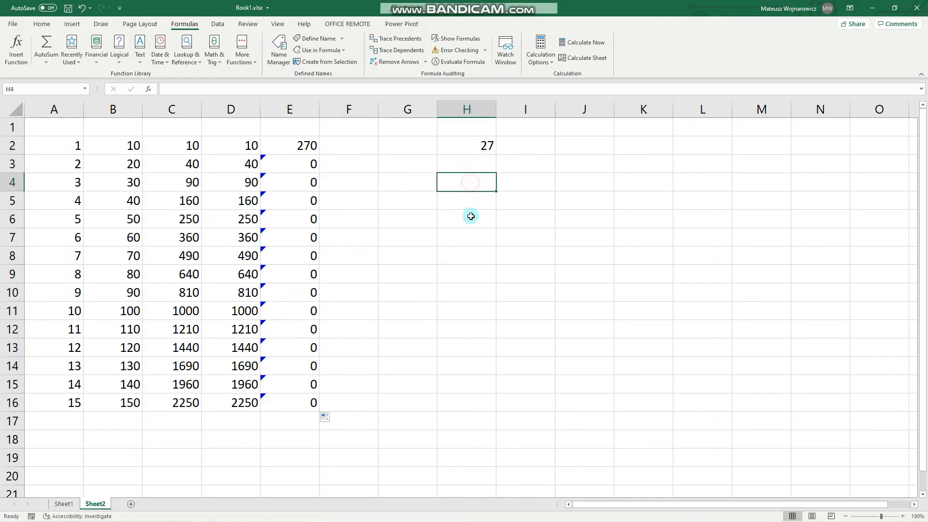
Change E2 to =D2*$H$2 and fill it down to E16.
click(467, 218)
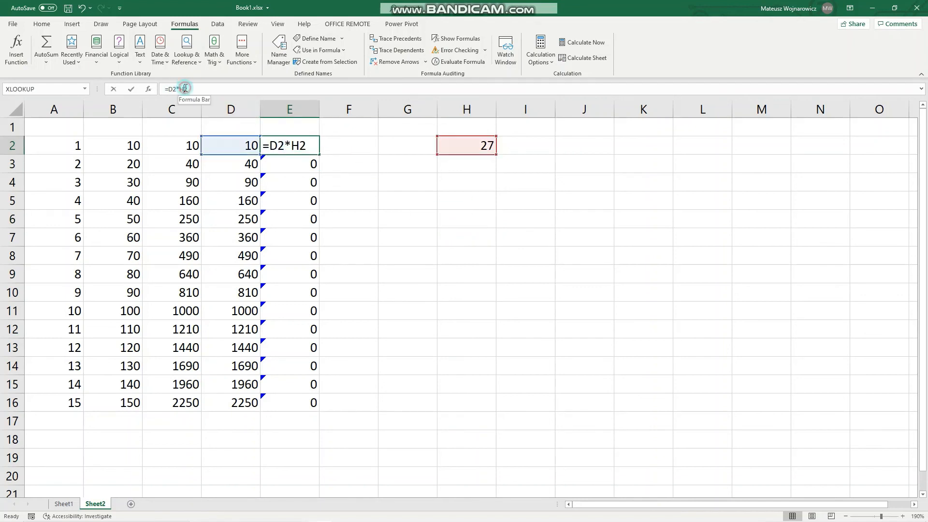
click(184, 89)
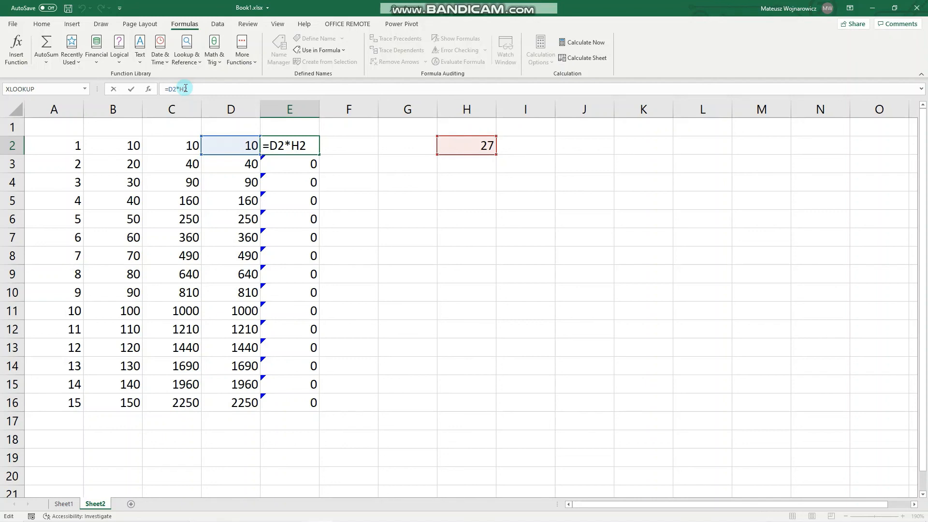
key(f4)
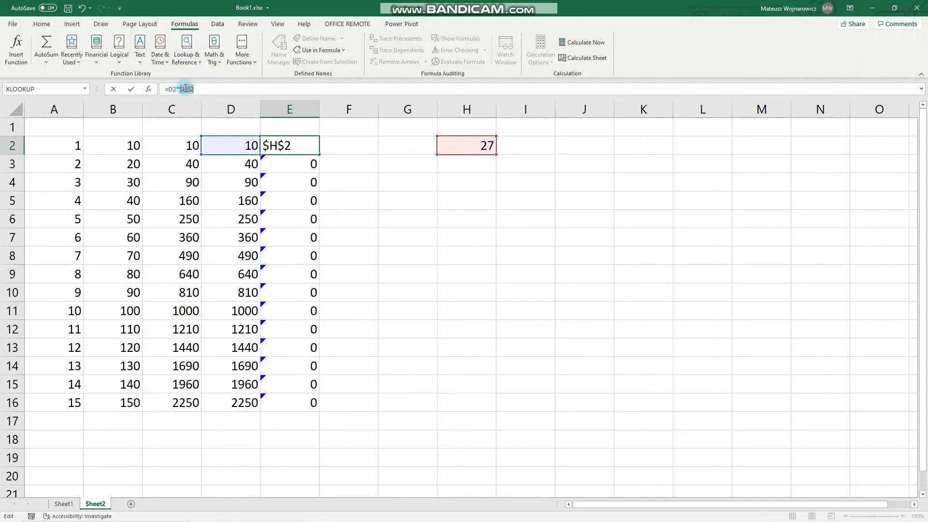
key(Enter)
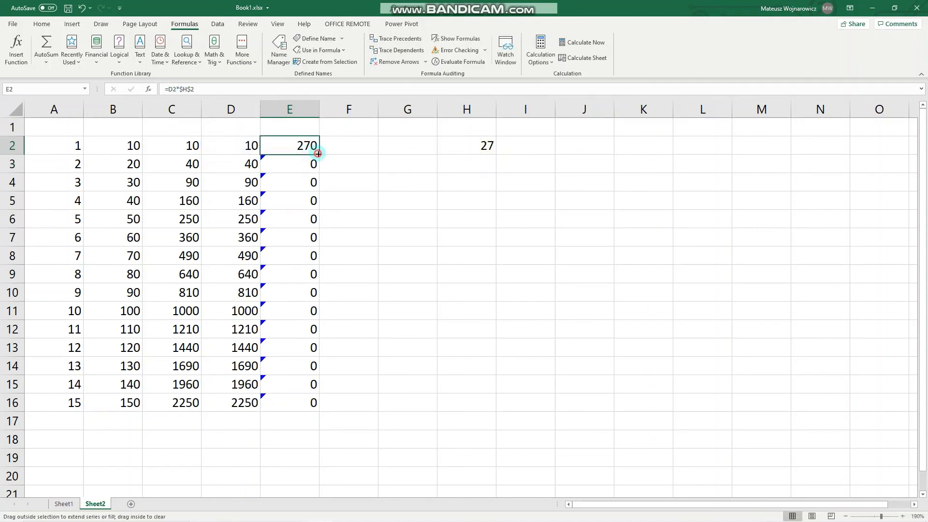
drag(318, 153, 318, 403)
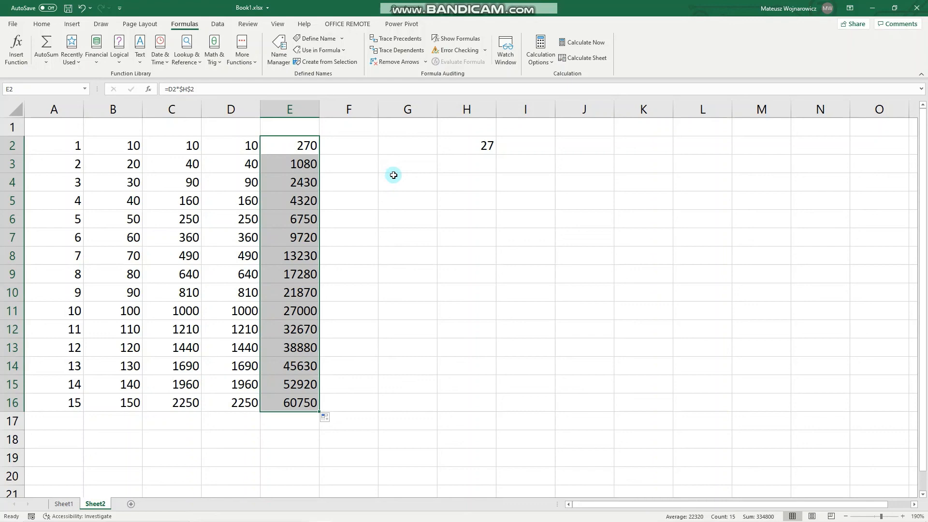
mouse_move(383, 177)
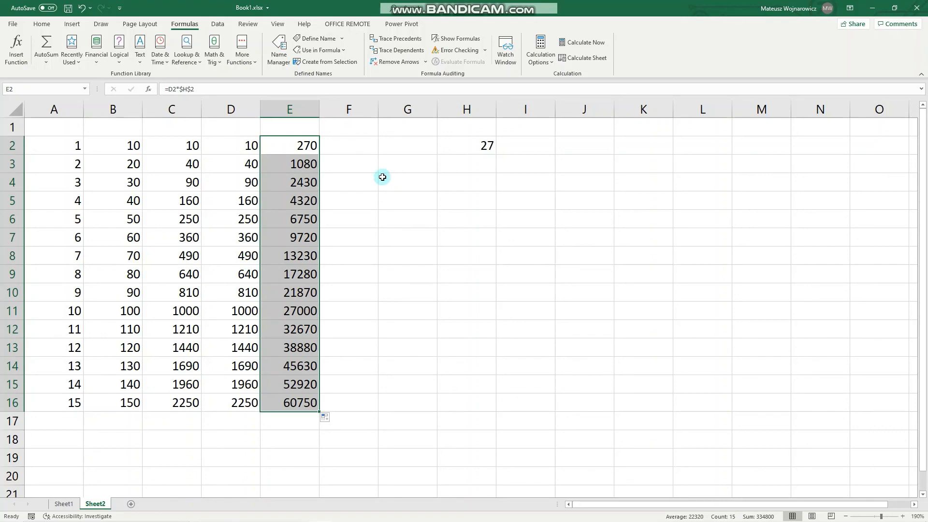